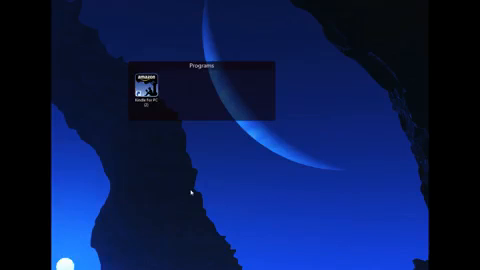
double_click(142, 88)
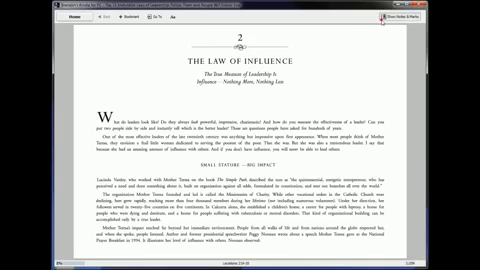
- Return from the open chapter to the library view of downloaded books
left_click(446, 16)
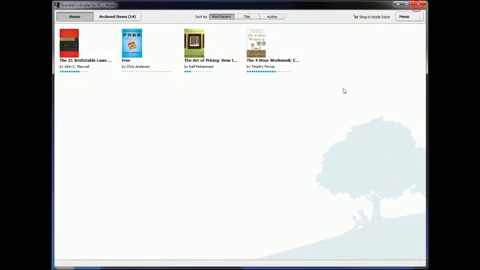
mouse_move(342, 116)
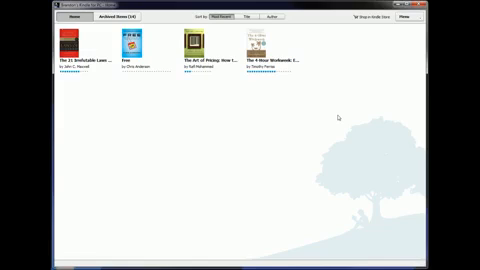